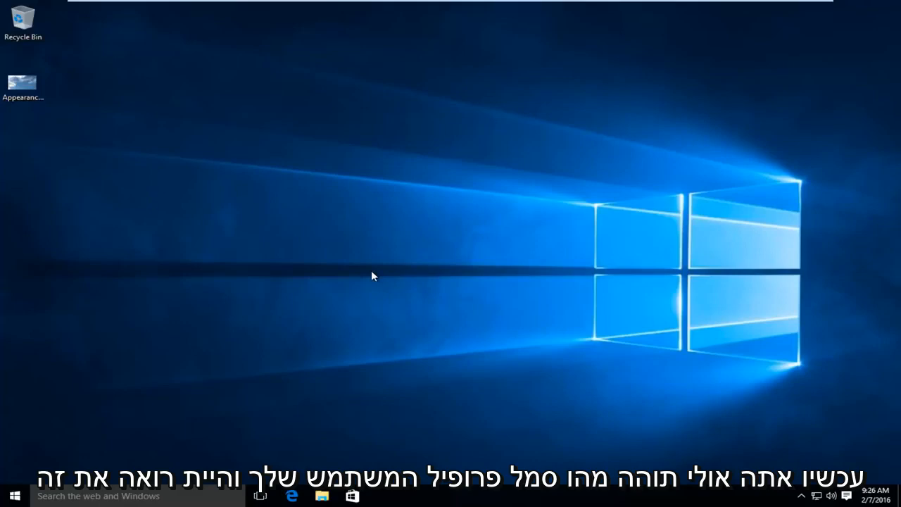
Step: Reach the Settings home page from the Start menu, with the Accounts category visible
{"action": "left_click", "coordinate": [14, 496]}
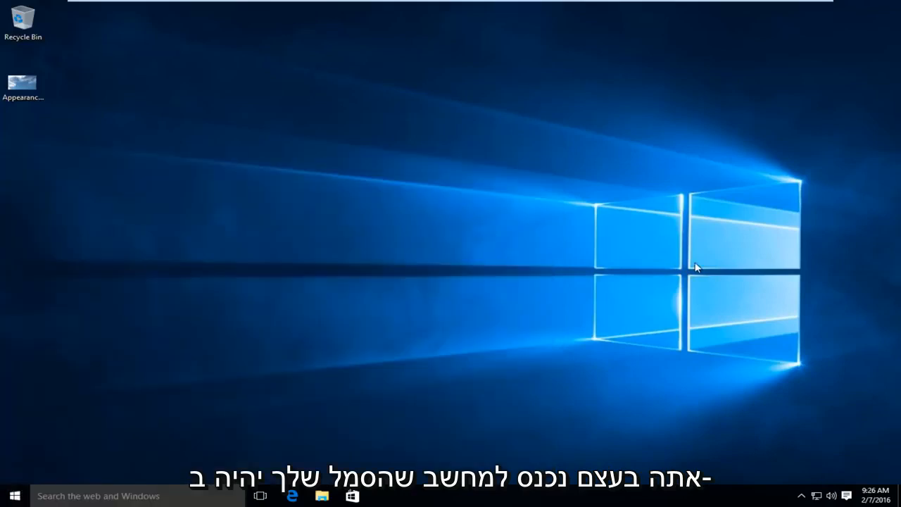
{"action": "mouse_move", "coordinate": [457, 74]}
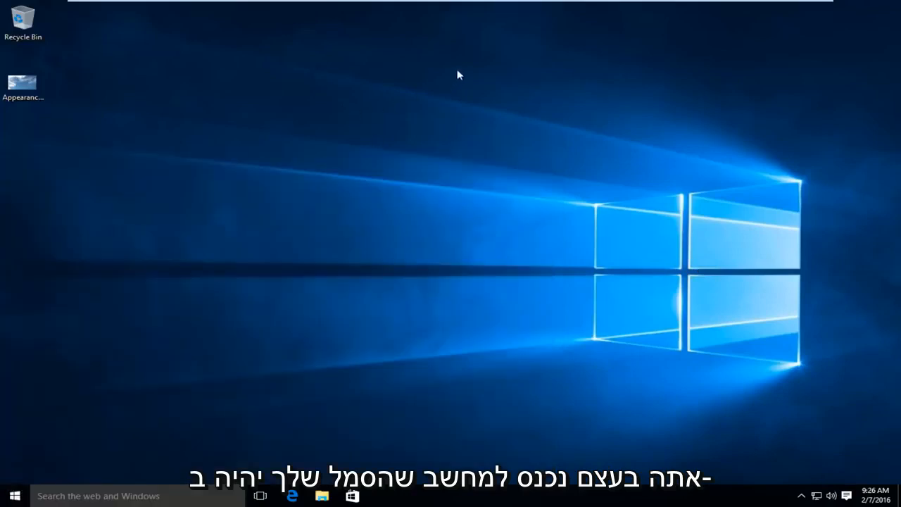
{"action": "mouse_move", "coordinate": [563, 177]}
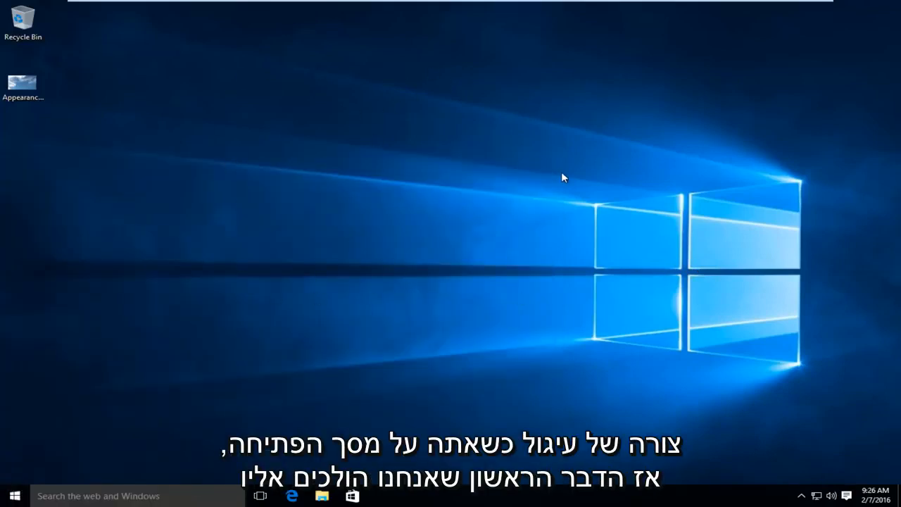
{"action": "mouse_move", "coordinate": [293, 330]}
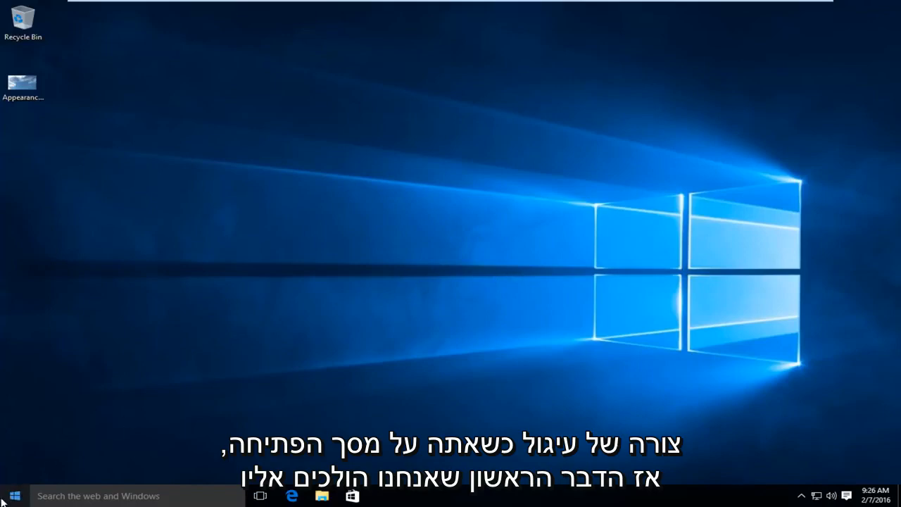
{"action": "left_click", "coordinate": [14, 495]}
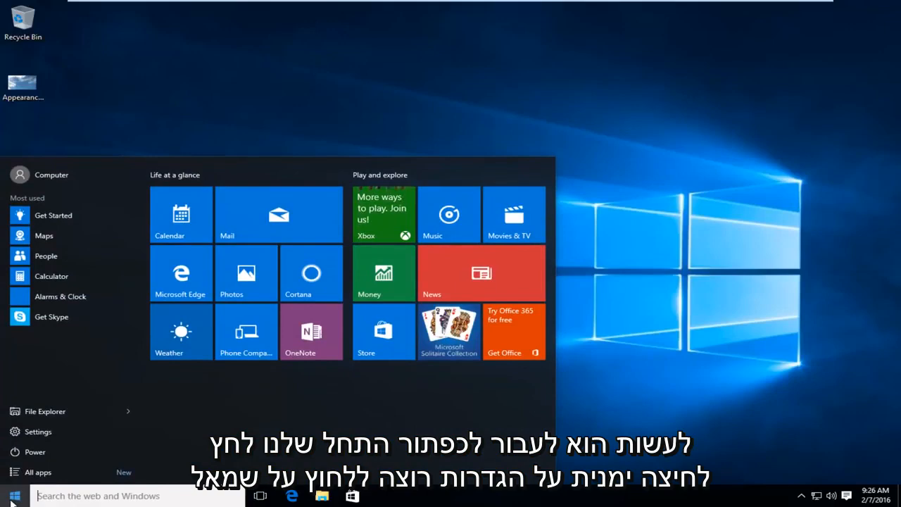
{"action": "mouse_move", "coordinate": [40, 431]}
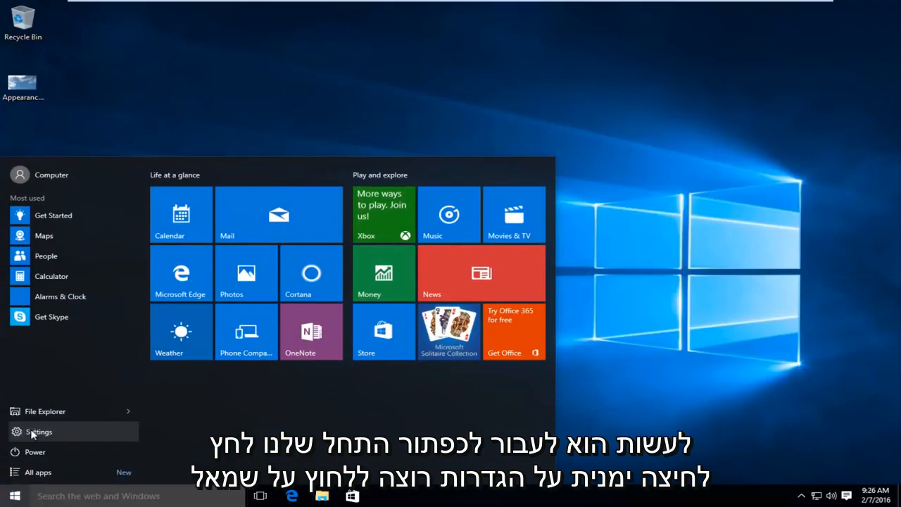
{"action": "left_click", "coordinate": [39, 431]}
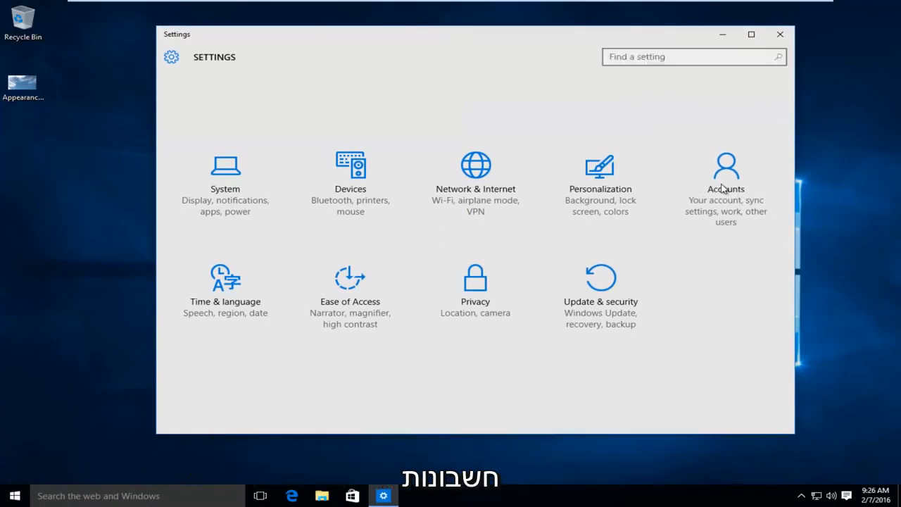
Step: Go to Accounts > Your account, showing the current blank profile picture
{"action": "left_click", "coordinate": [727, 176]}
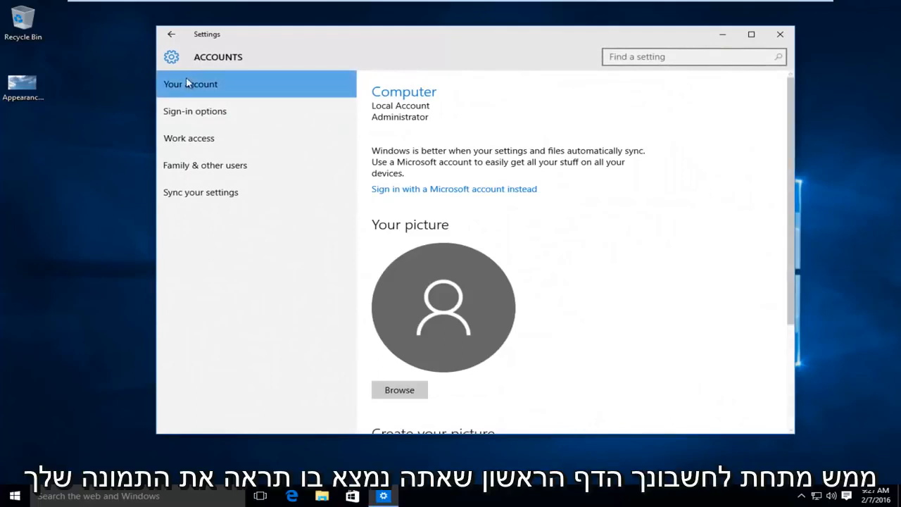
{"action": "mouse_move", "coordinate": [575, 266]}
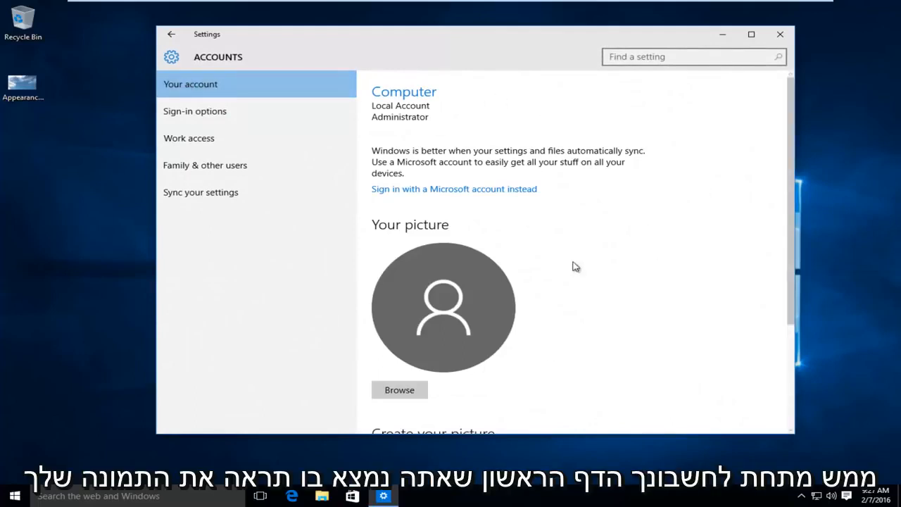
{"action": "mouse_move", "coordinate": [386, 344]}
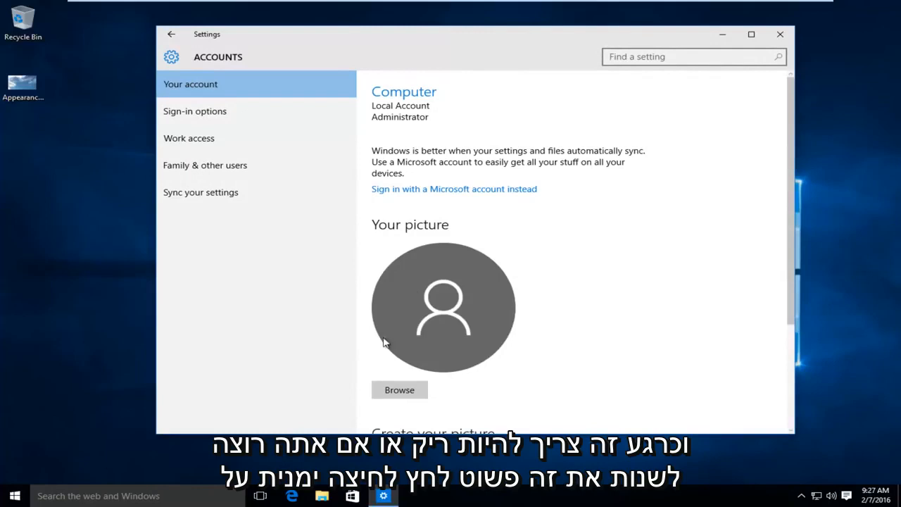
{"action": "mouse_move", "coordinate": [472, 313]}
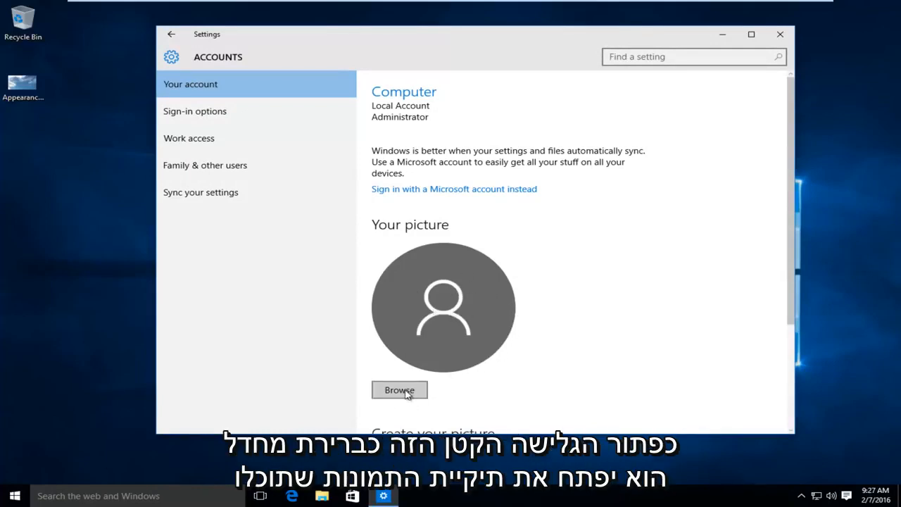
Step: Browse to the Desktop and choose the blue sky photo as the account picture
{"action": "left_click", "coordinate": [400, 390]}
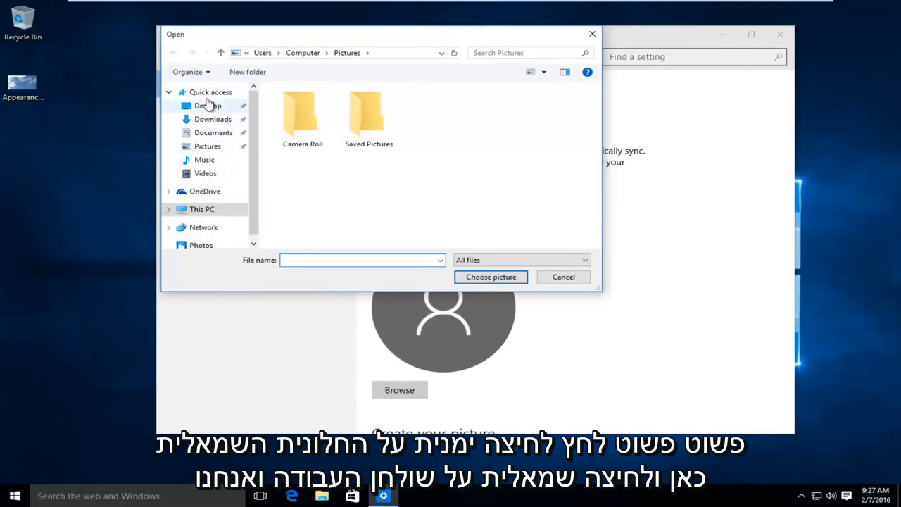
{"action": "left_click", "coordinate": [209, 106]}
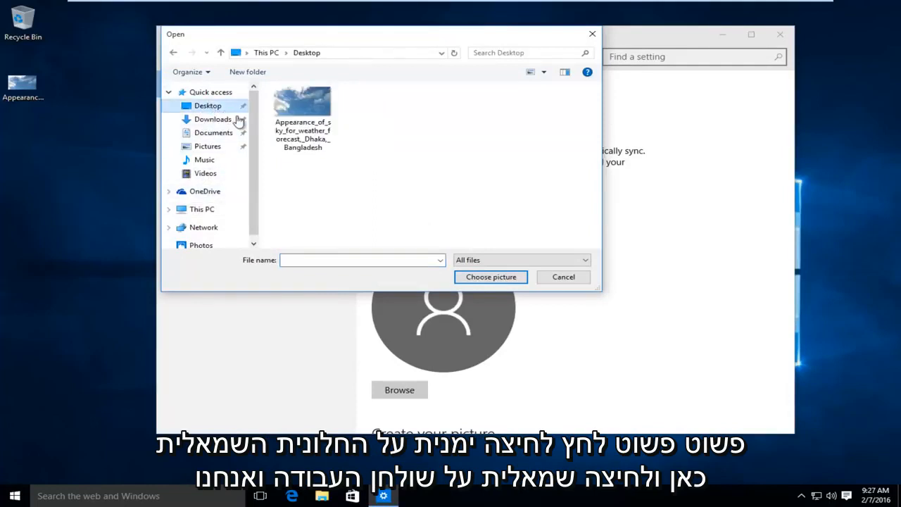
{"action": "left_click", "coordinate": [301, 102]}
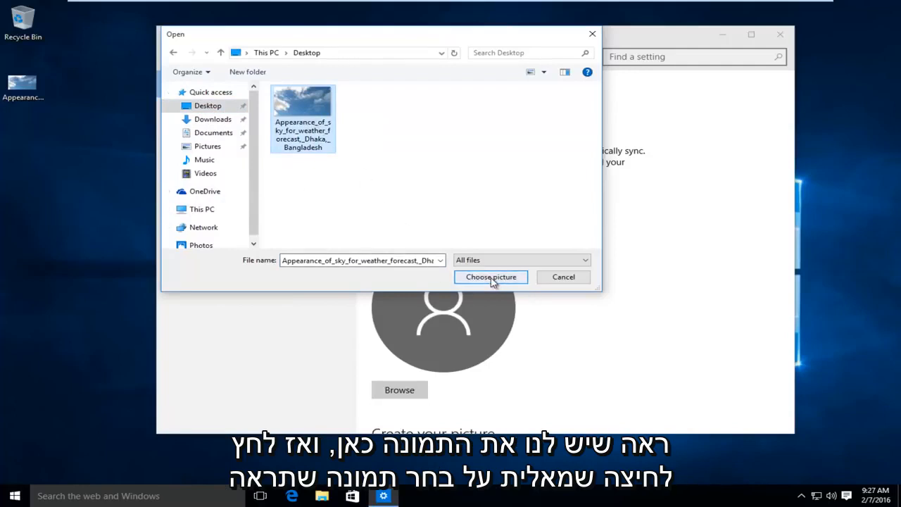
{"action": "left_click", "coordinate": [490, 276]}
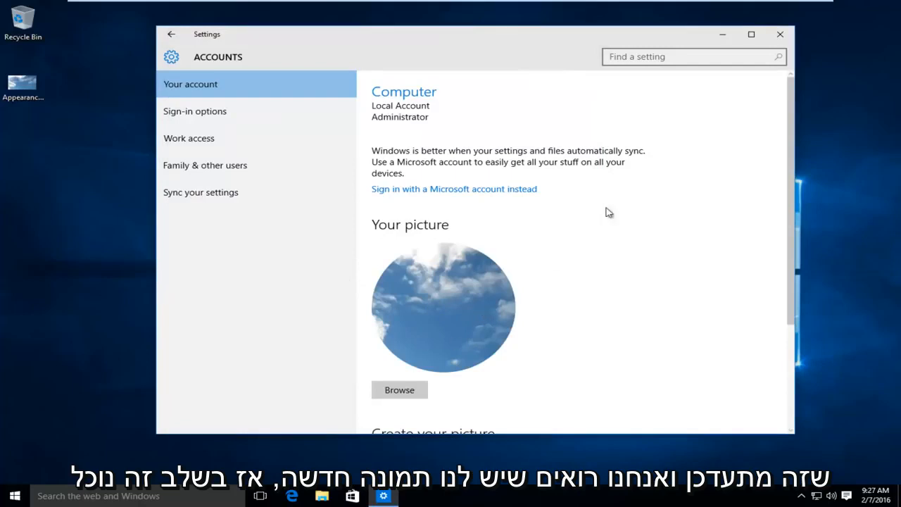
Step: Leave the Your account page and bring up the Start menu with its power options
{"action": "scroll", "scroll_direction": "down", "scroll_amount": 3}
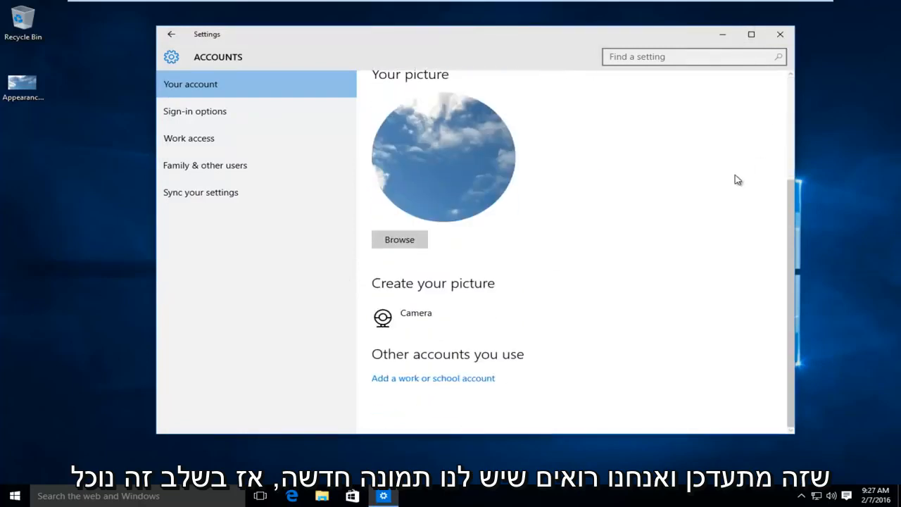
{"action": "left_click", "coordinate": [14, 495]}
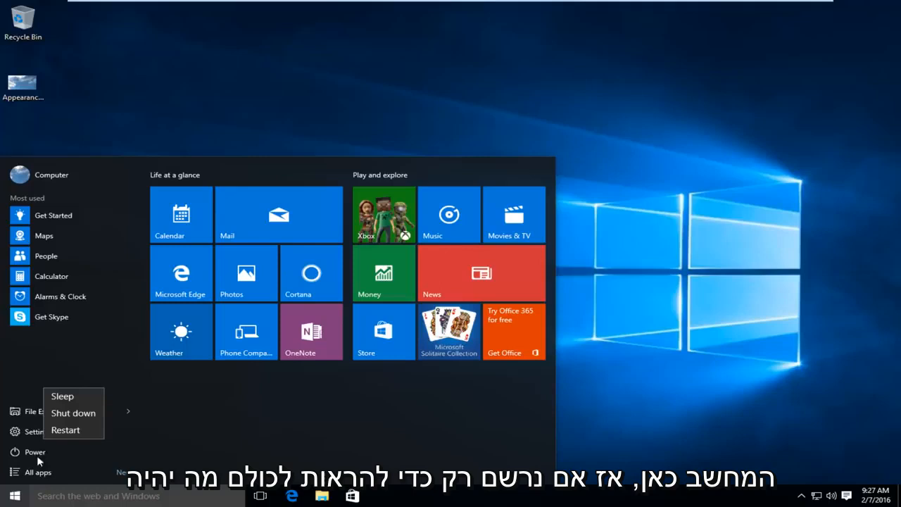
Step: Sign out of the account via Shut down or sign out in the Start quick tasks
{"action": "right_click", "coordinate": [14, 495]}
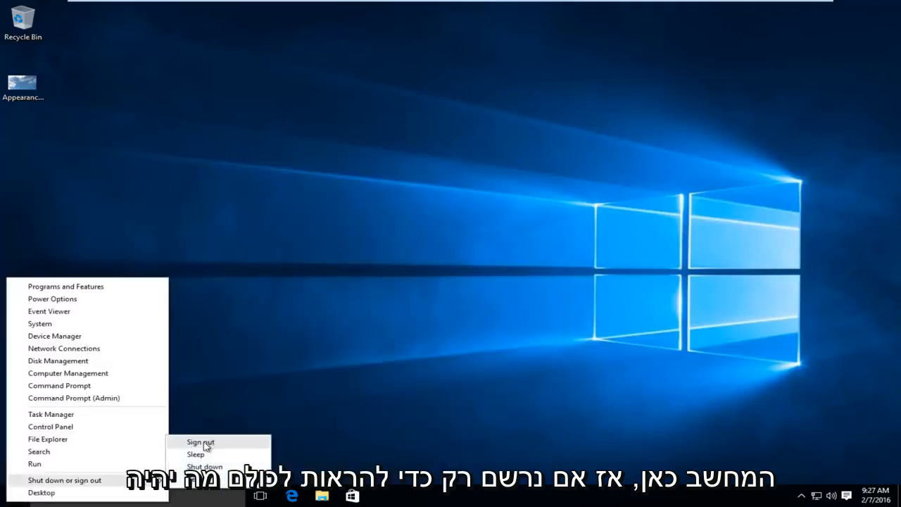
{"action": "left_click", "coordinate": [200, 443]}
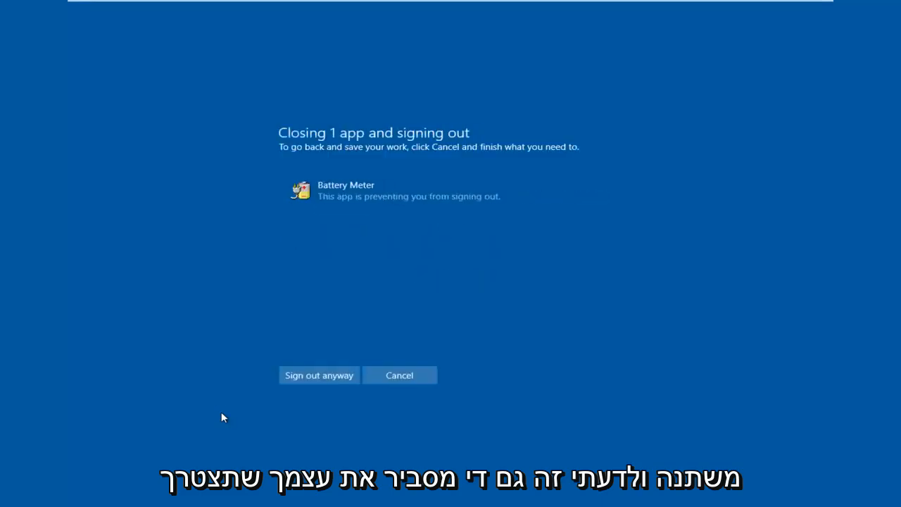
Step: Sign out anyway and reveal the sign-in screen showing the sky photo above the password box
{"action": "left_click", "coordinate": [318, 375]}
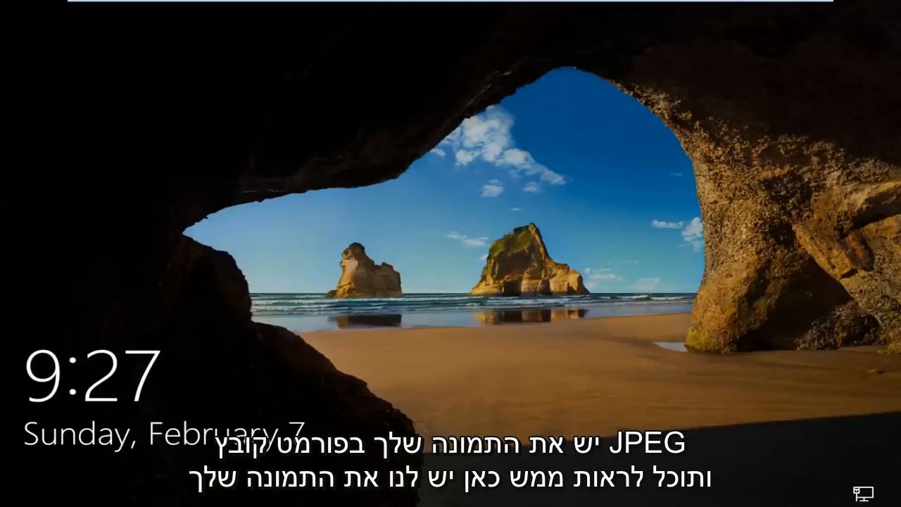
{"action": "left_click", "coordinate": [451, 253]}
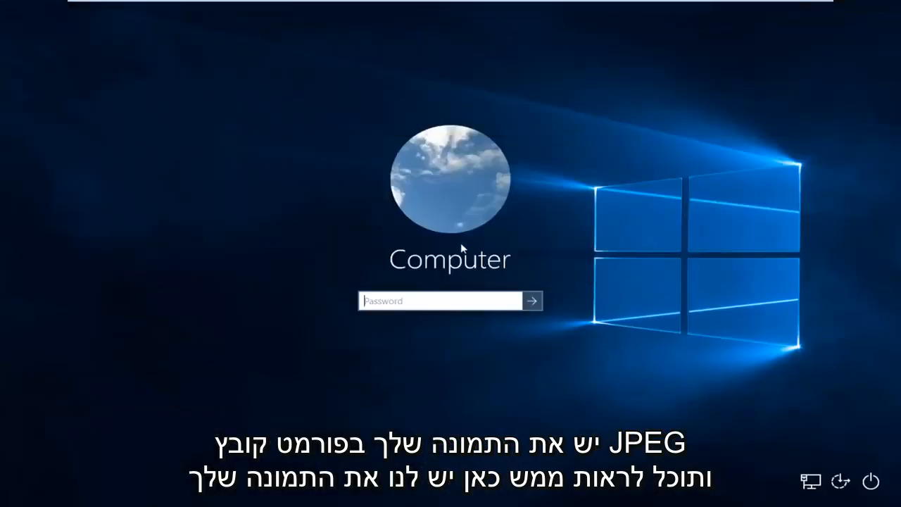